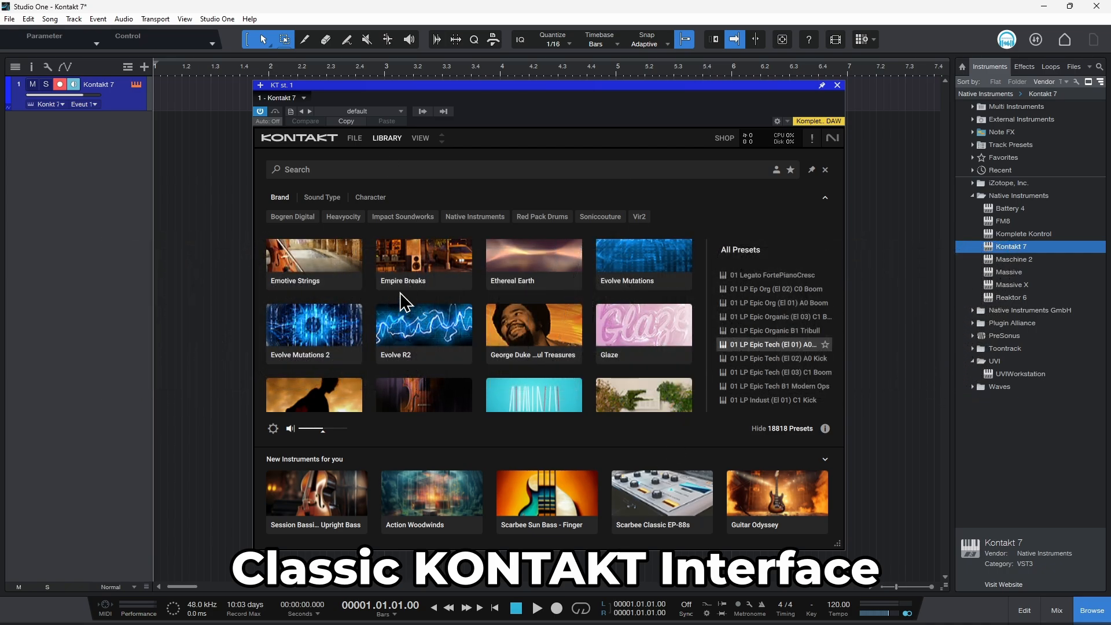
Hide the Library Browser so the empty 'Load or create an instrument' rack shows
scroll(down, 3)
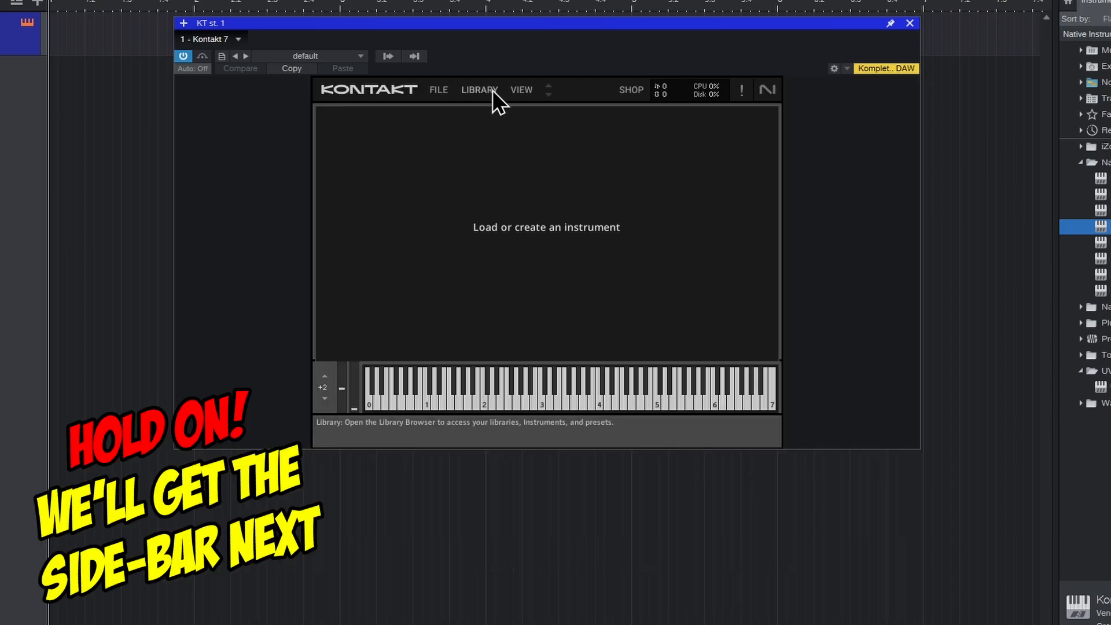
Load Abbey Road Vintage Drummer's Ebony Kit - Full from the Library Browser and close it
click(479, 90)
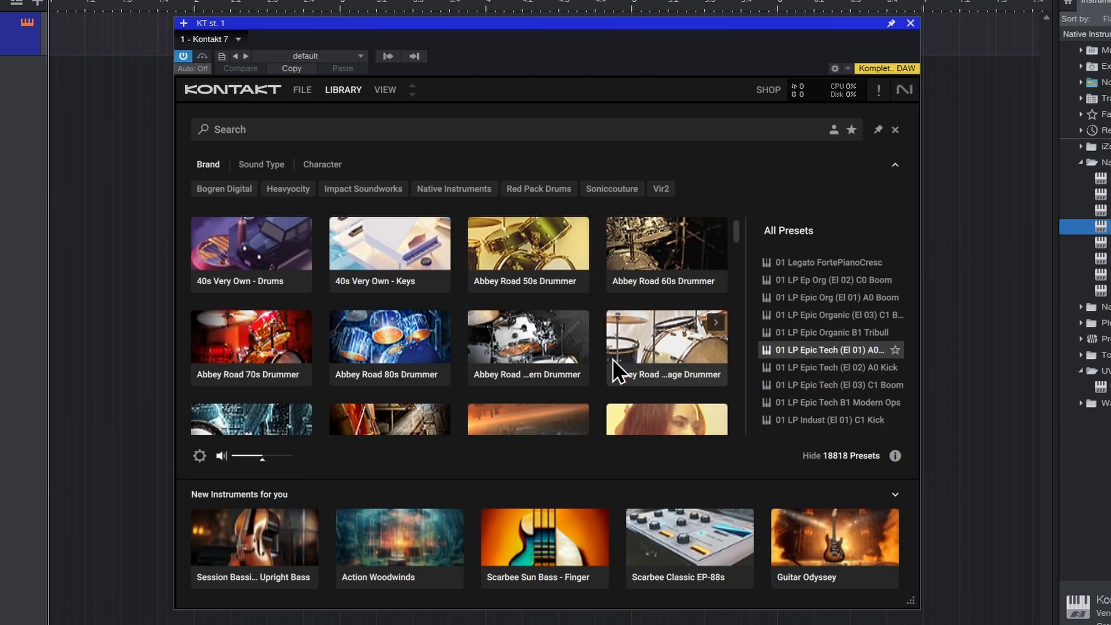
click(665, 348)
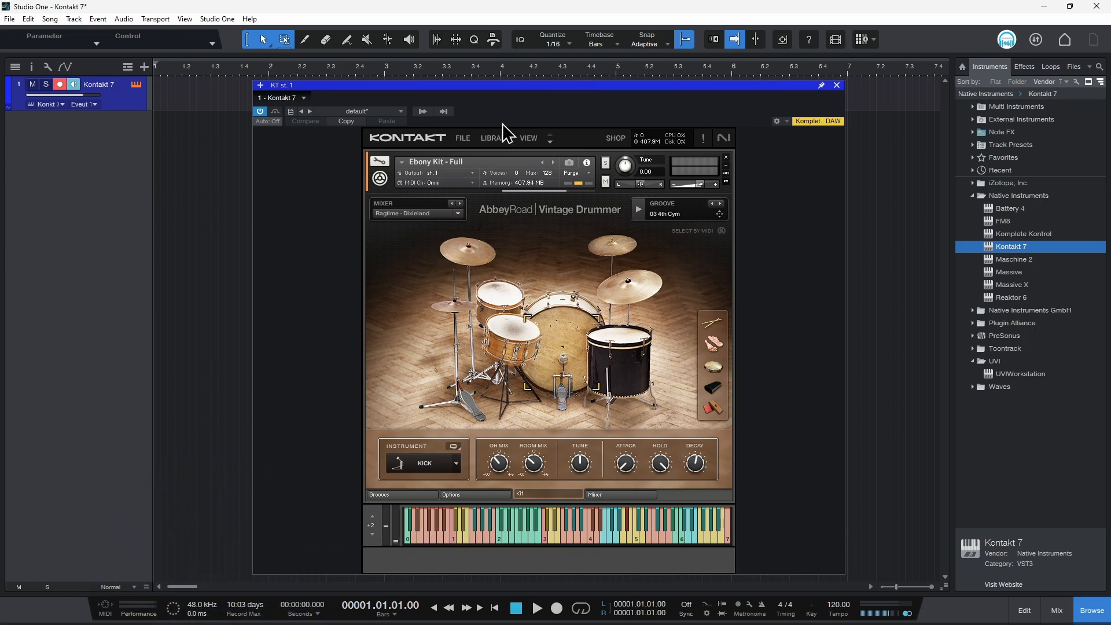
click(387, 138)
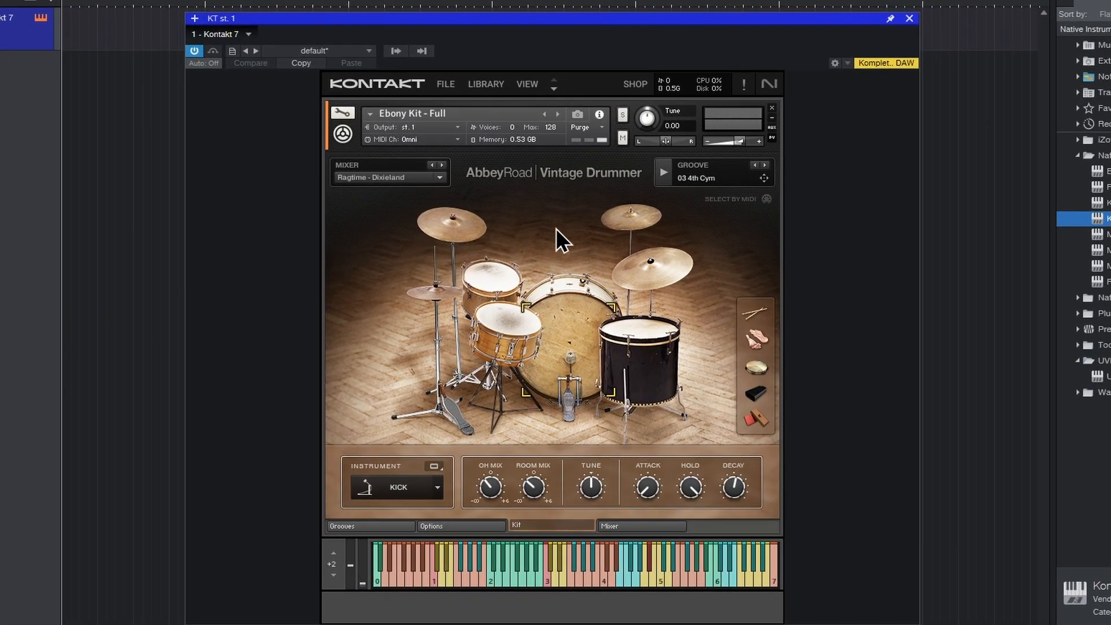
Choose Rack View with the Libraries side pane from the VIEW menu and browse its libraries
click(528, 84)
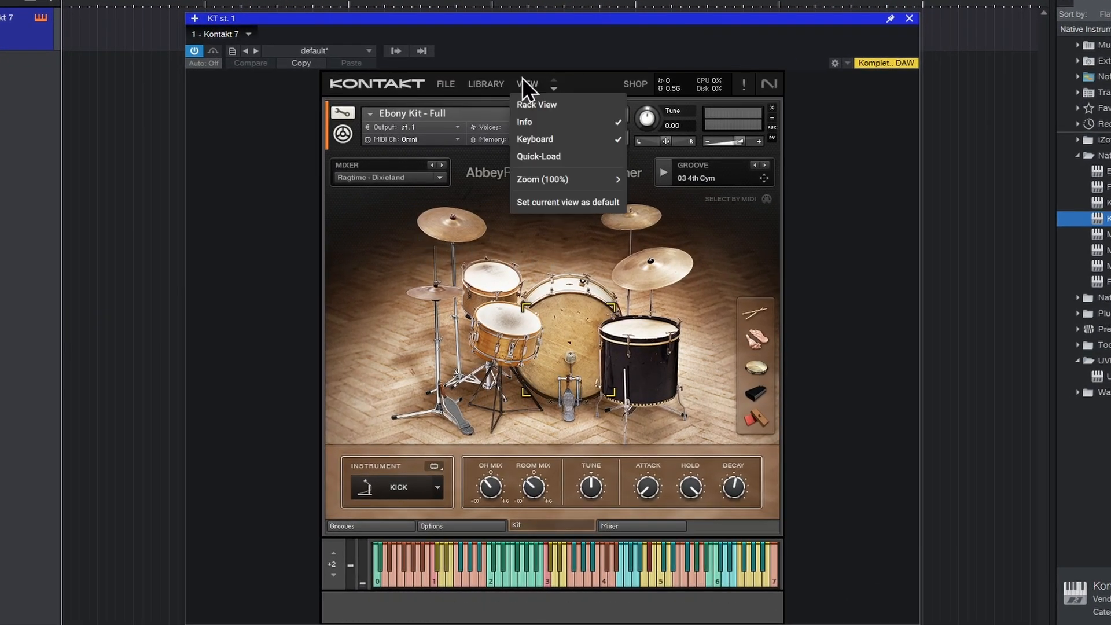
click(535, 104)
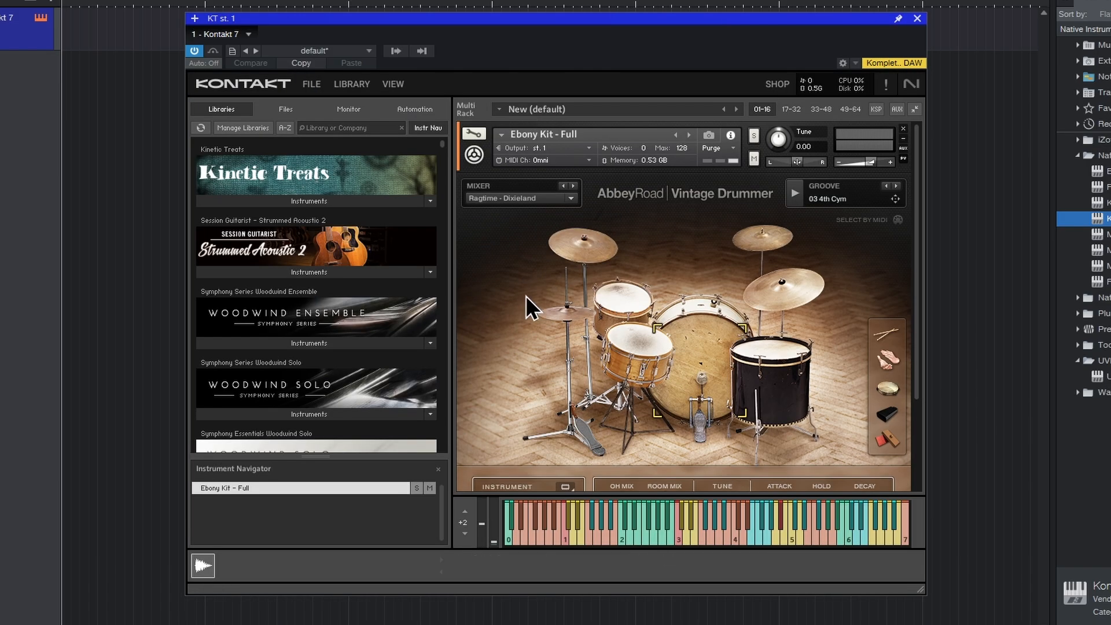
scroll(down, 3)
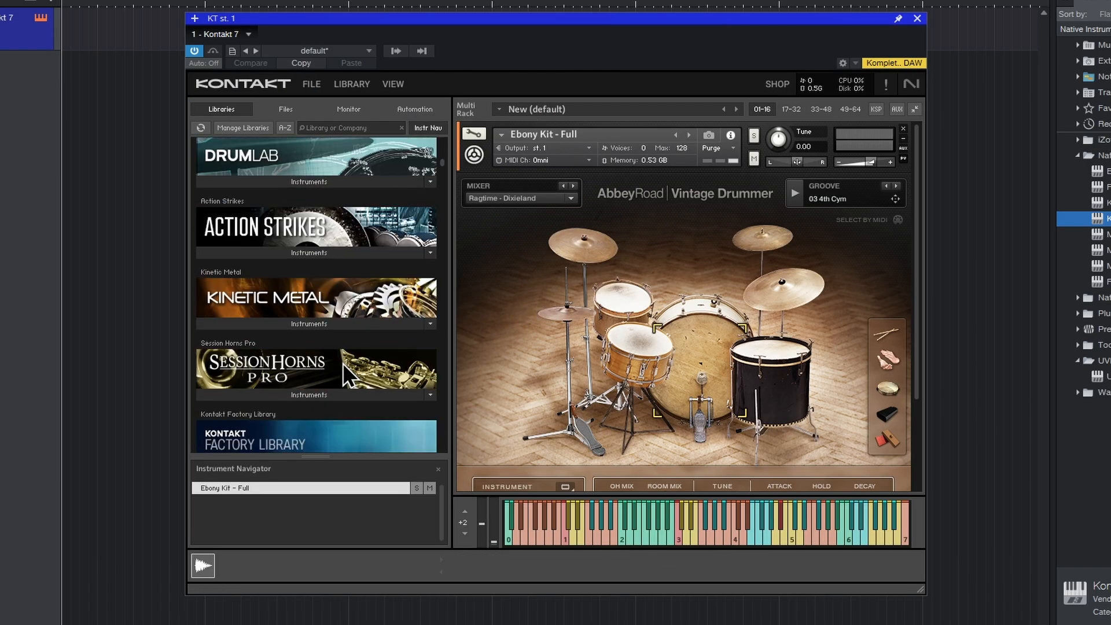
scroll(down, 3)
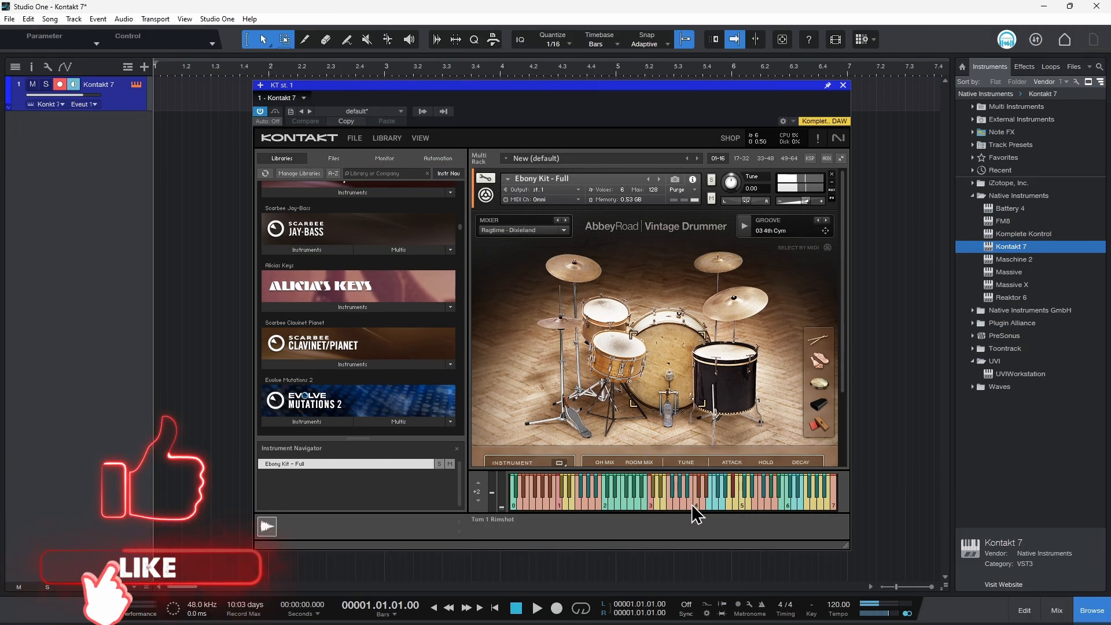
scroll(down, 3)
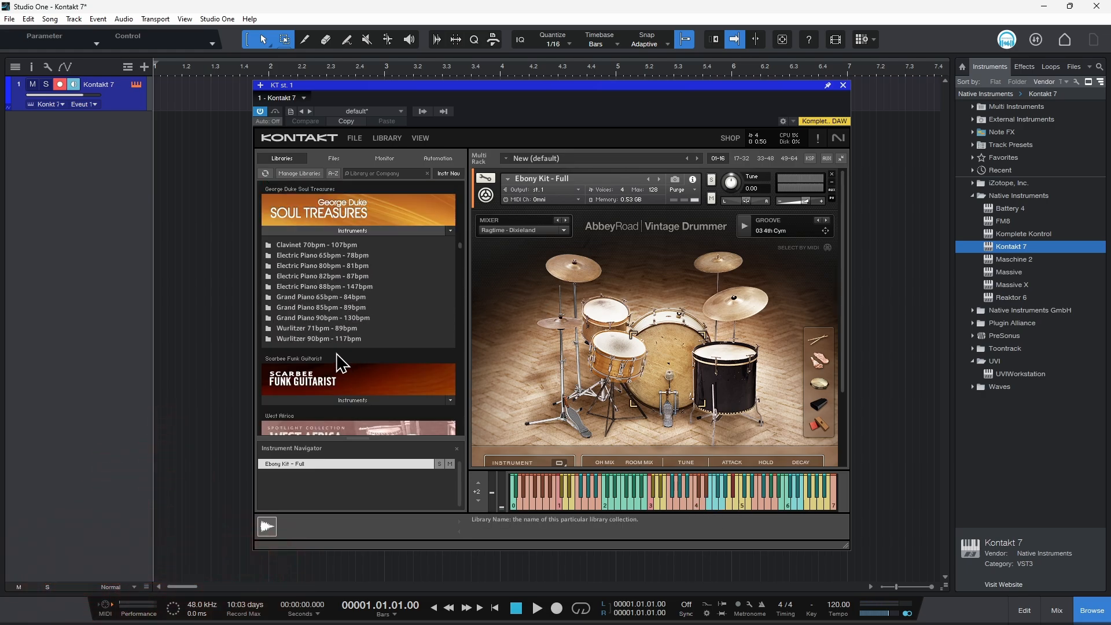
scroll(down, 3)
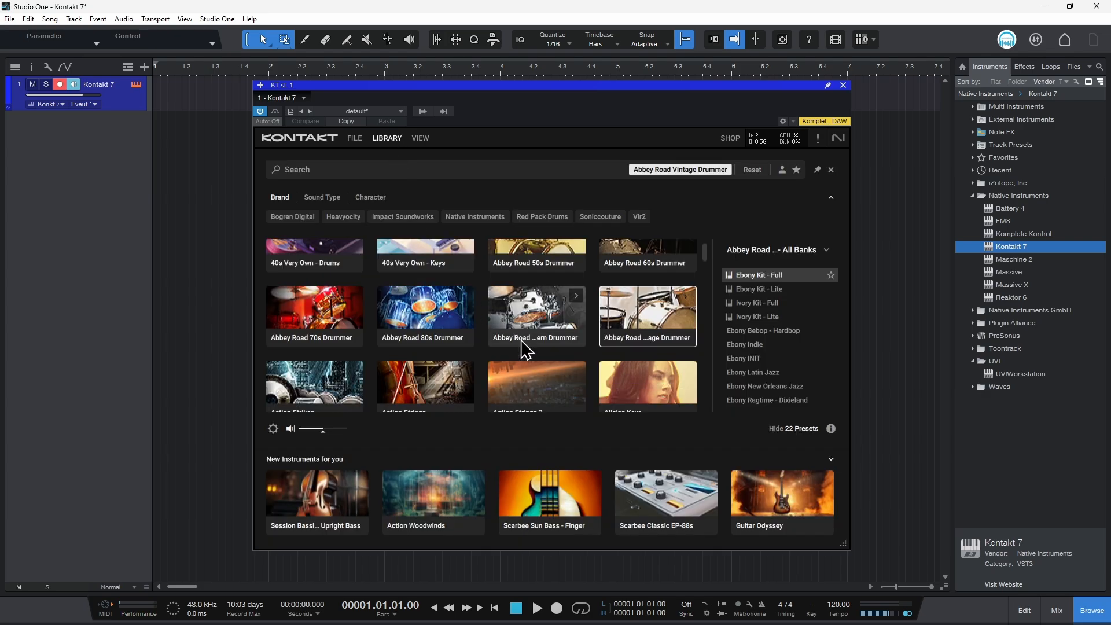
Load Brass Solo's Trumpet Staccato and close the browser back to the rack view
scroll(down, 3)
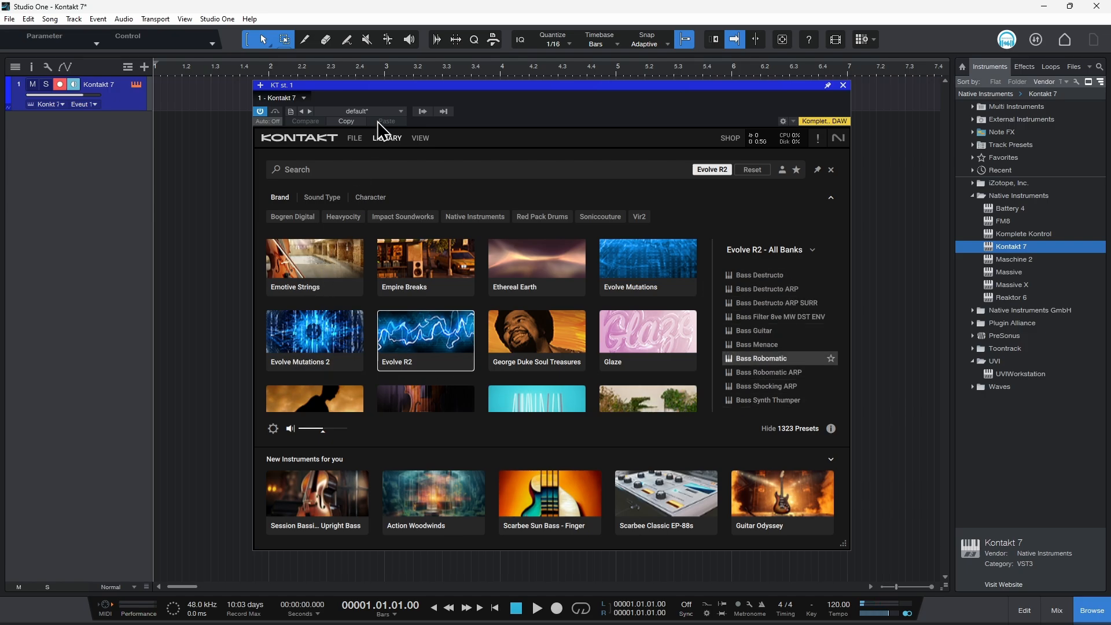
click(387, 138)
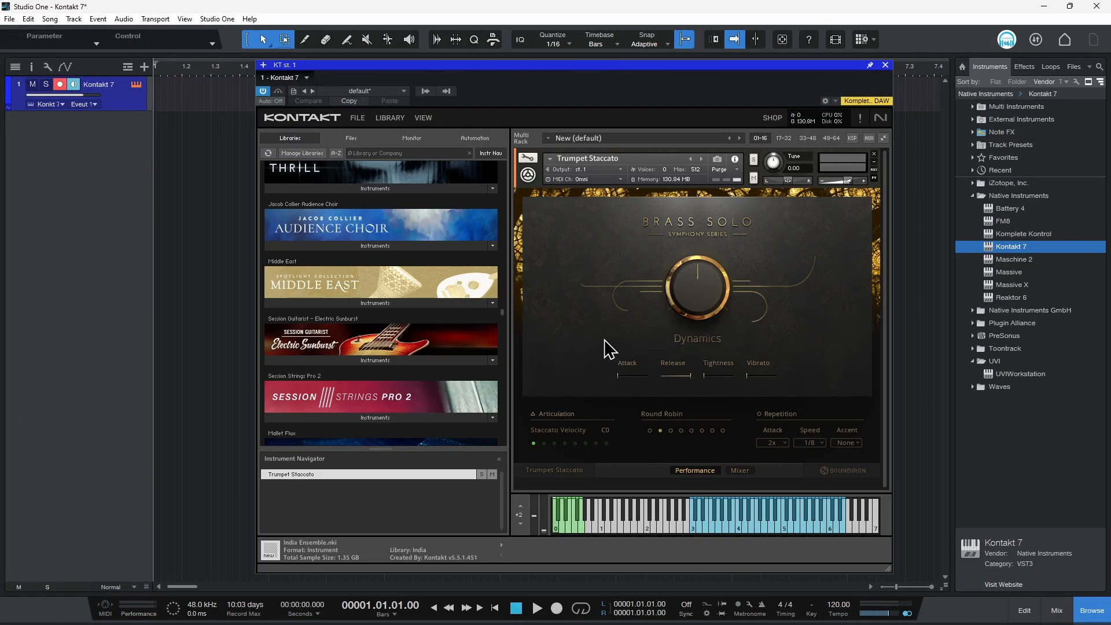
mouse_move(401, 224)
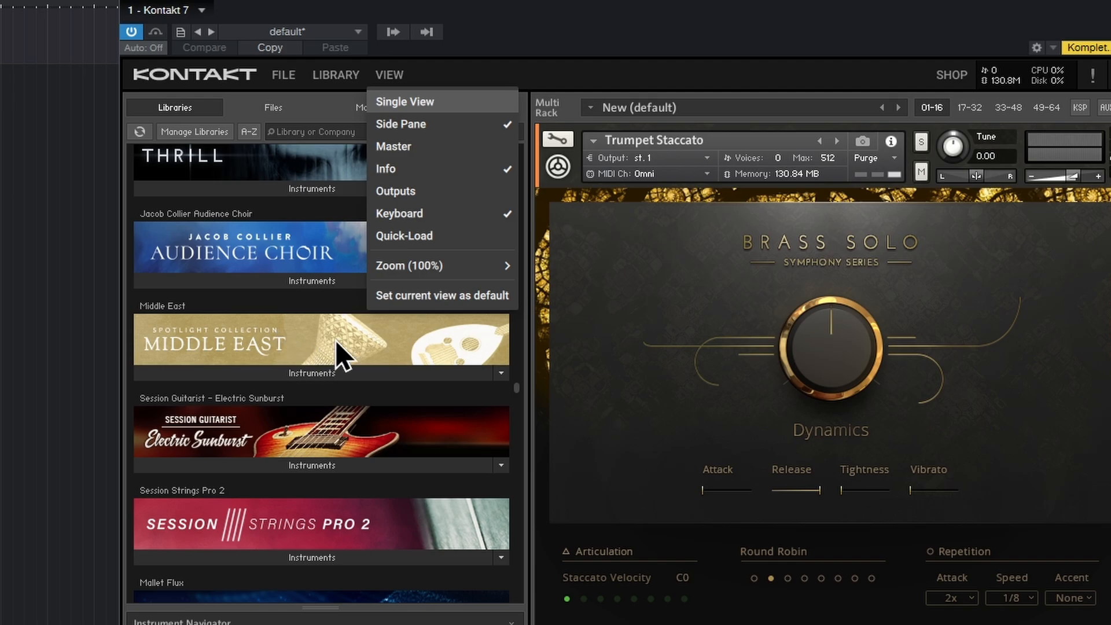
mouse_move(414, 308)
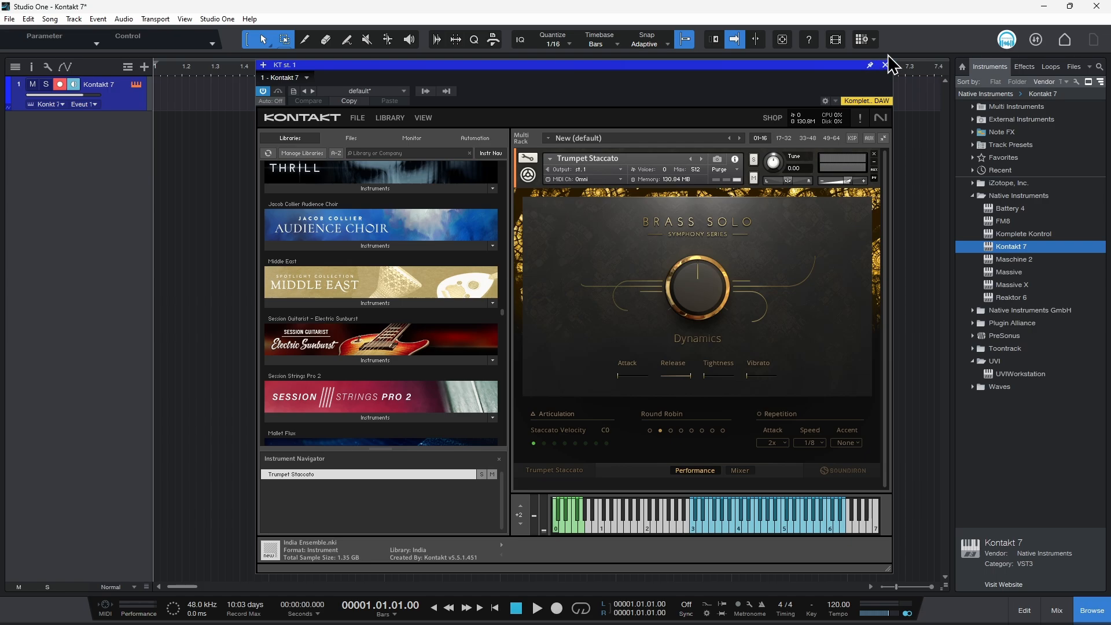
Close Kontakt, add a new Kontakt 7 track from Studio One's Instruments browser, and show its Library Browser
click(883, 65)
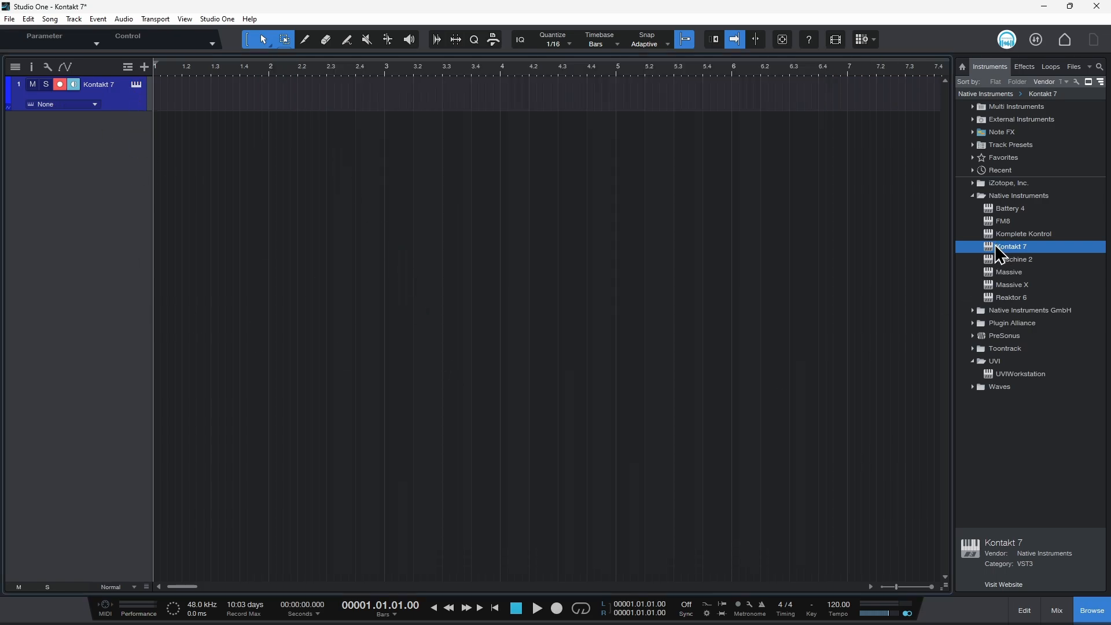
double_click(1011, 247)
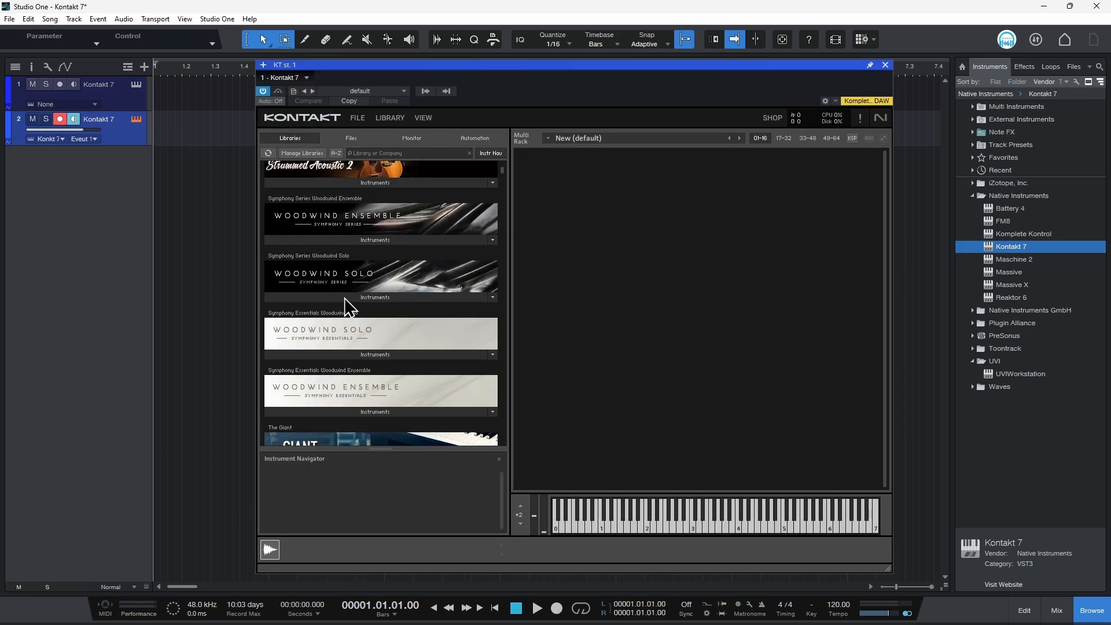
scroll(down, 3)
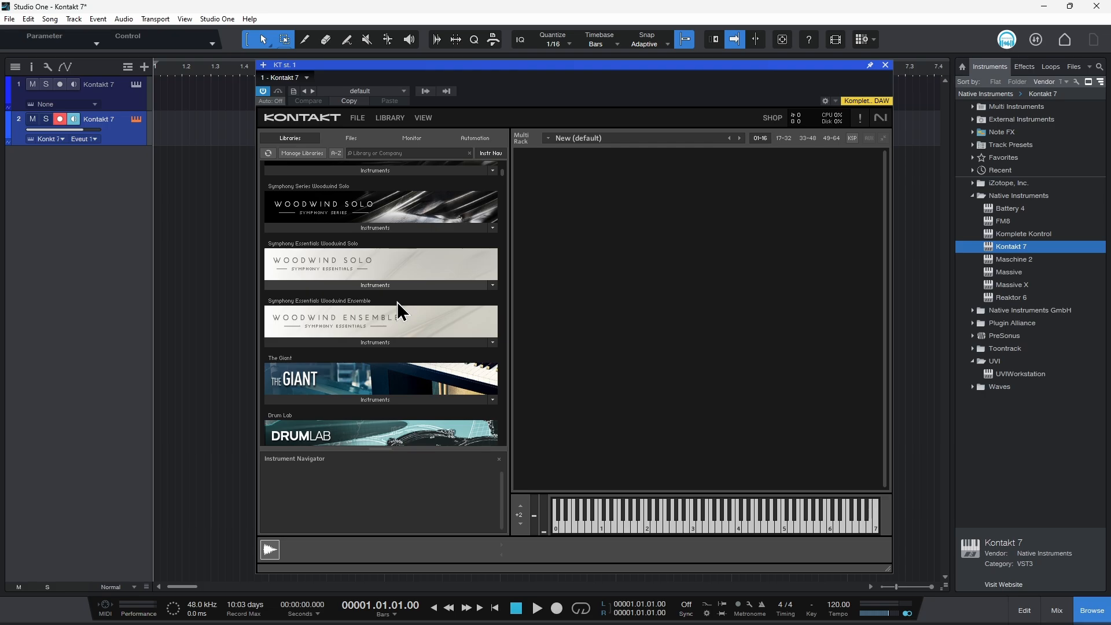
click(388, 118)
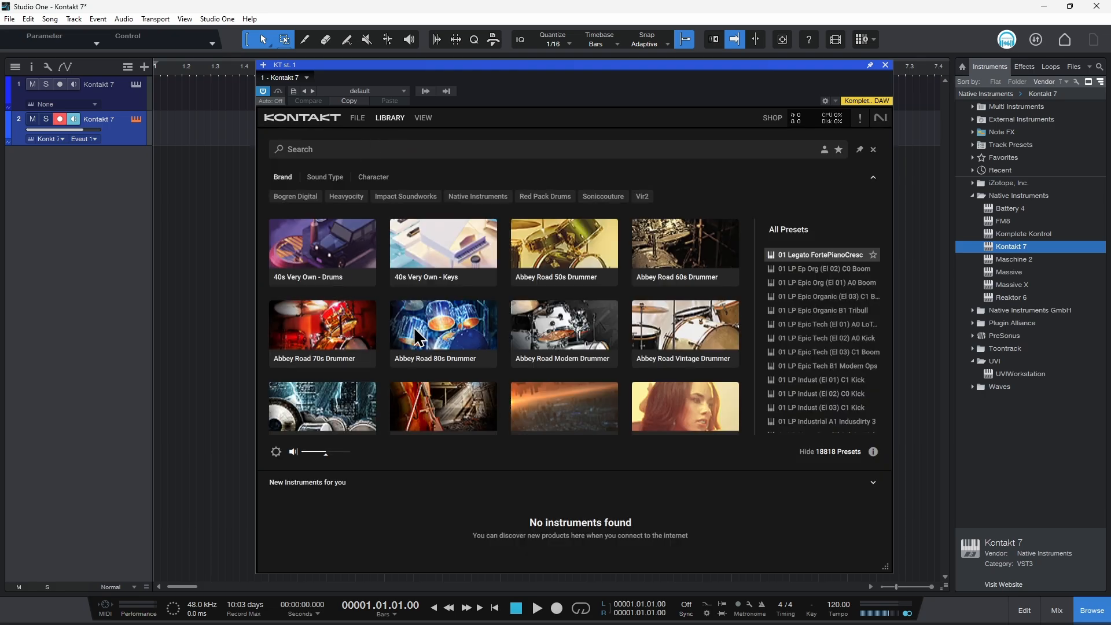
Show the Mysteria library's presets, then toggle the browser closed to the empty rack view
scroll(down, 3)
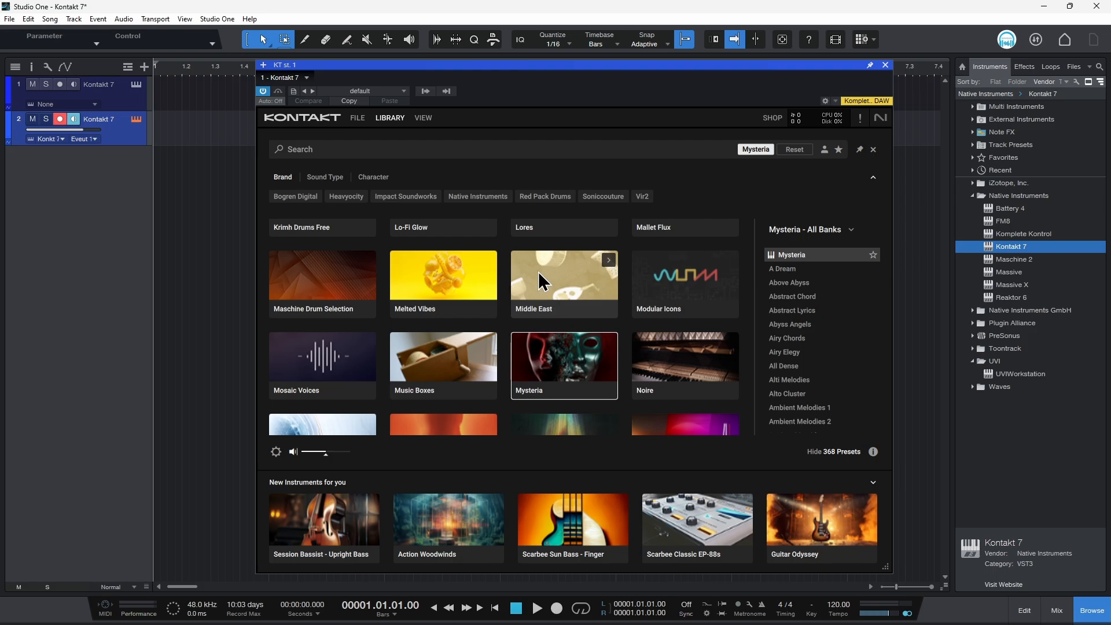
click(564, 277)
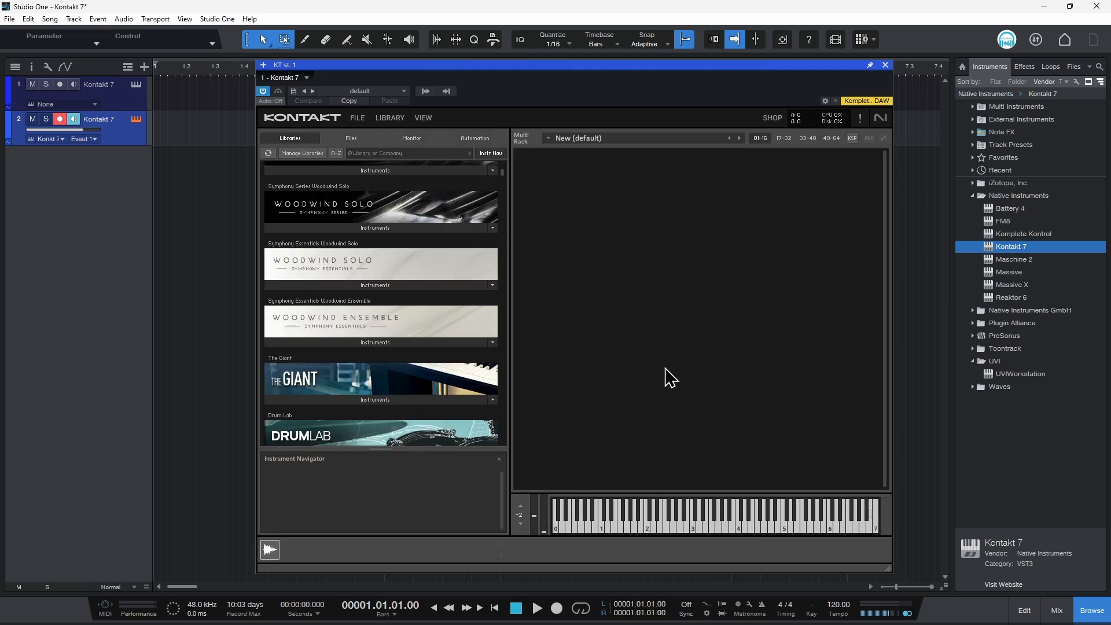
mouse_move(389, 124)
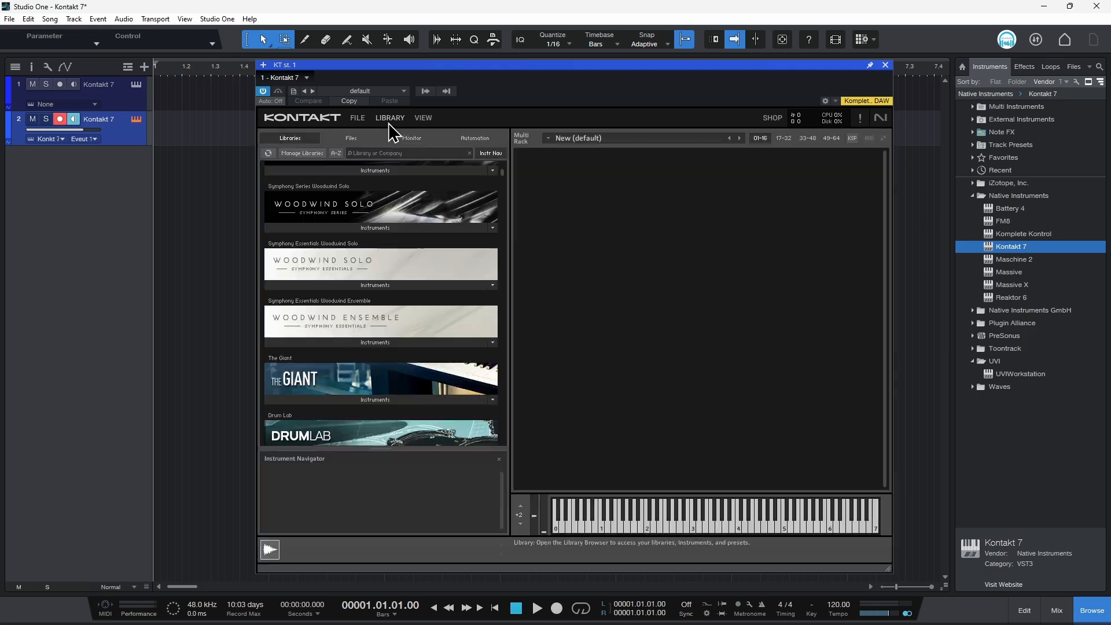
click(389, 118)
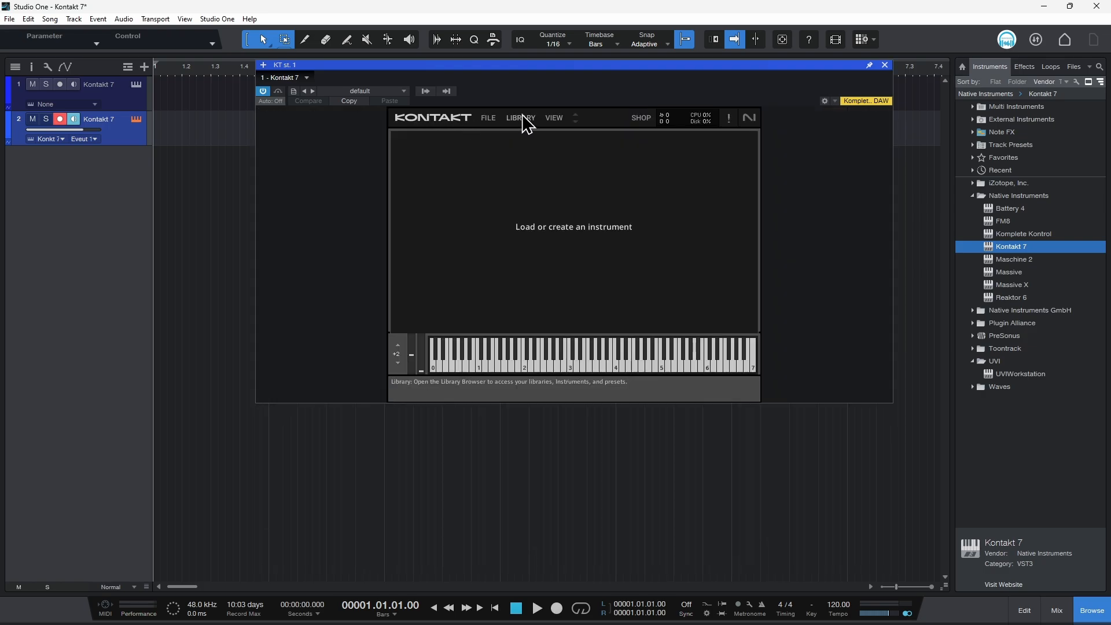
click(519, 118)
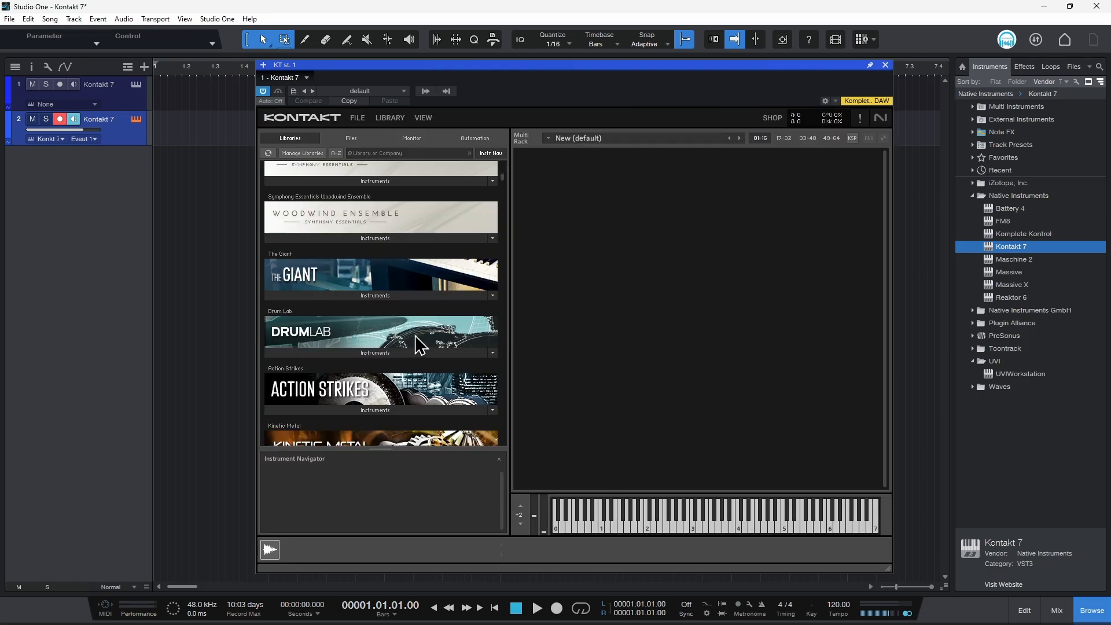